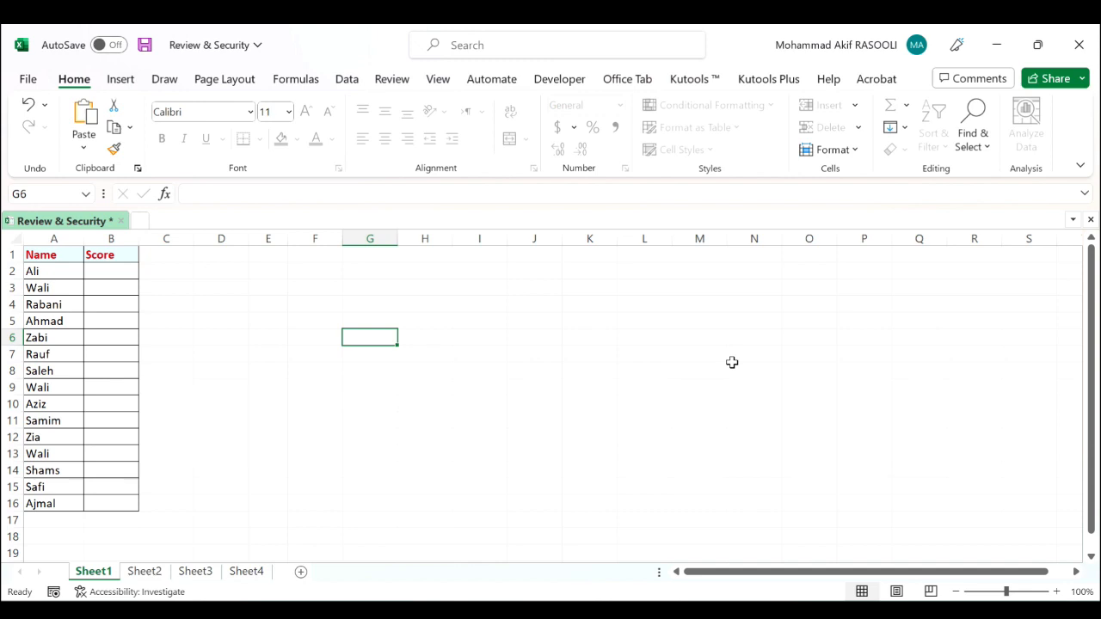
Bring up the VBA editor (Alt+F11) and select ThisWorkbook in the Project Explorer
key(alt+F11)
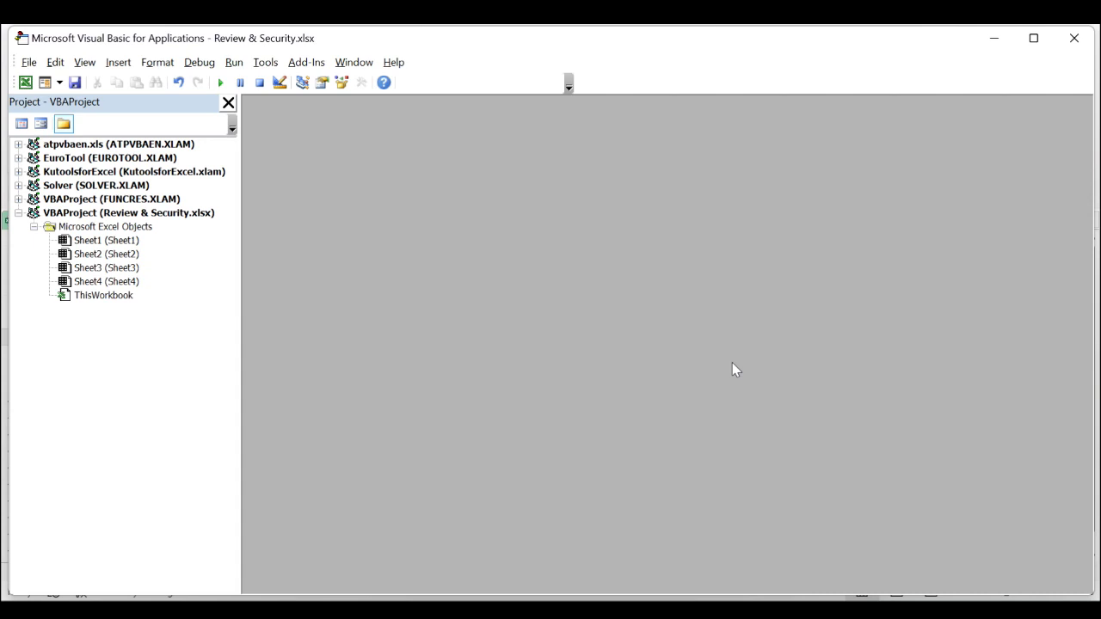
mouse_move(574, 355)
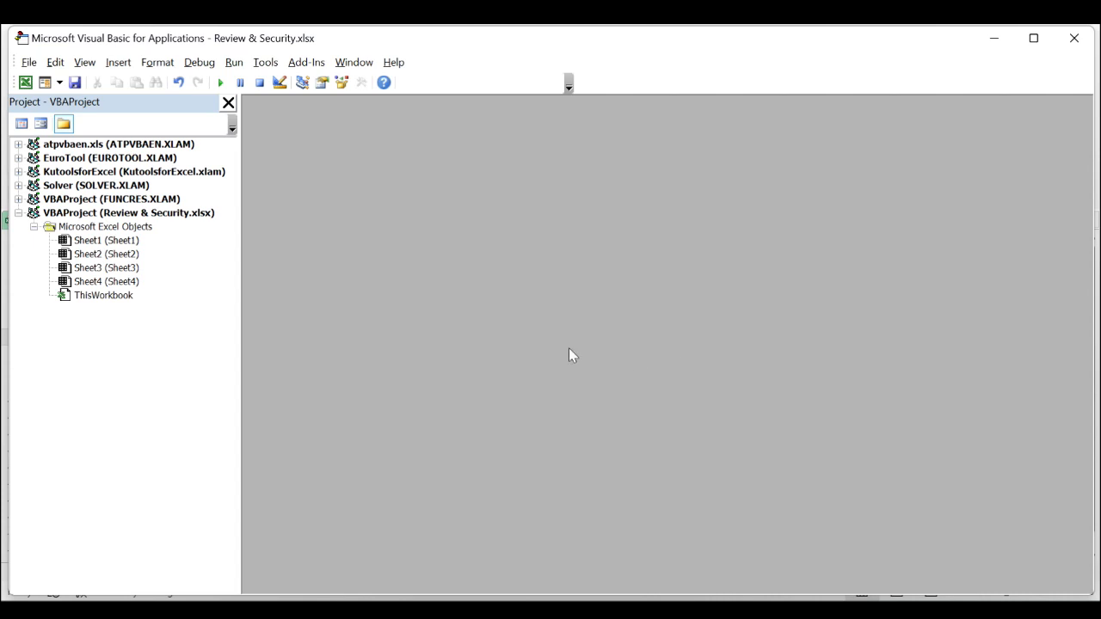
mouse_move(499, 356)
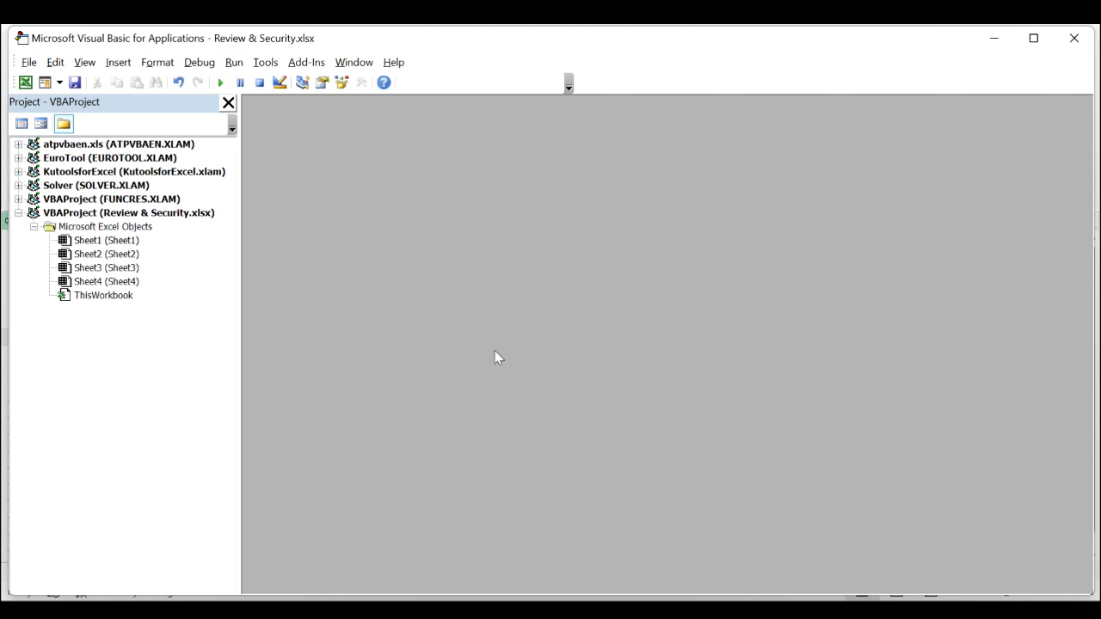
click(104, 296)
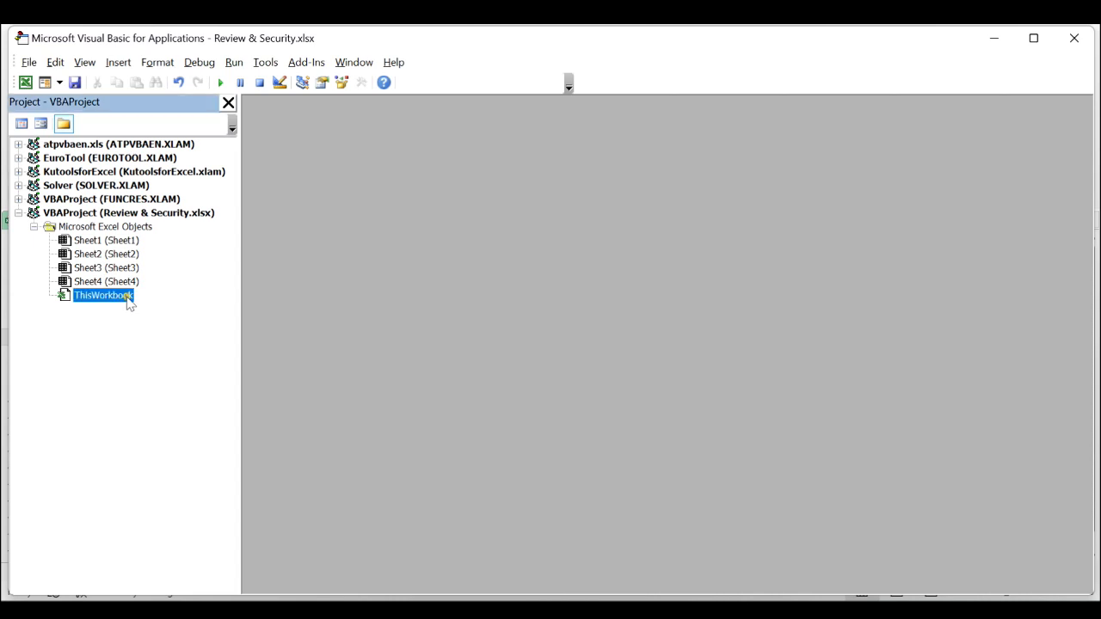
Enter the protection macro in ThisWorkbook's code window and run it with F5
double_click(103, 296)
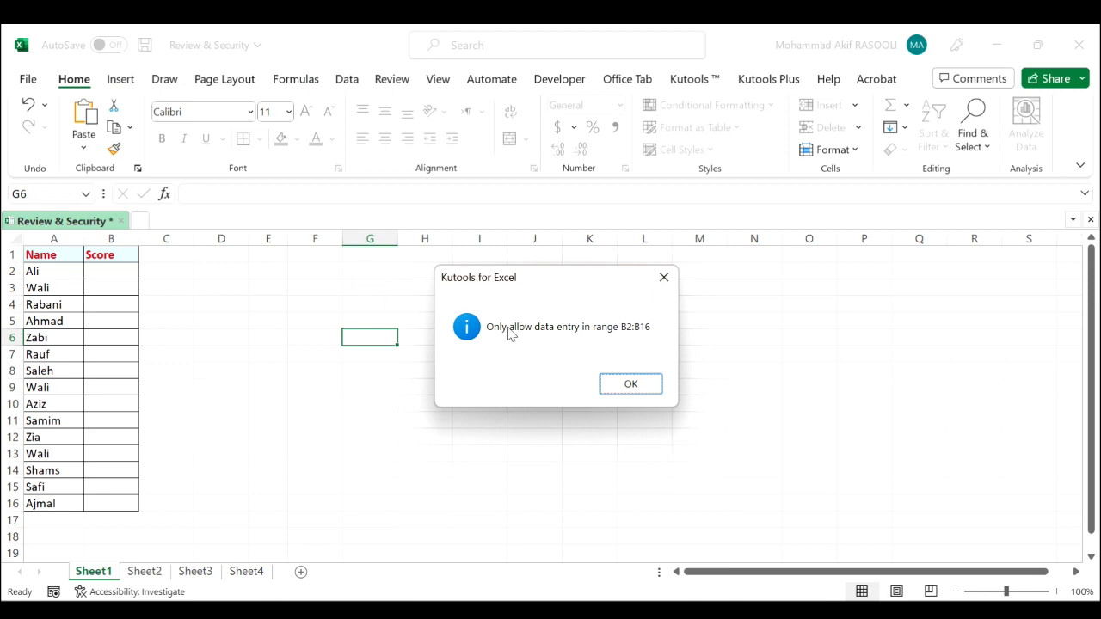
mouse_move(599, 382)
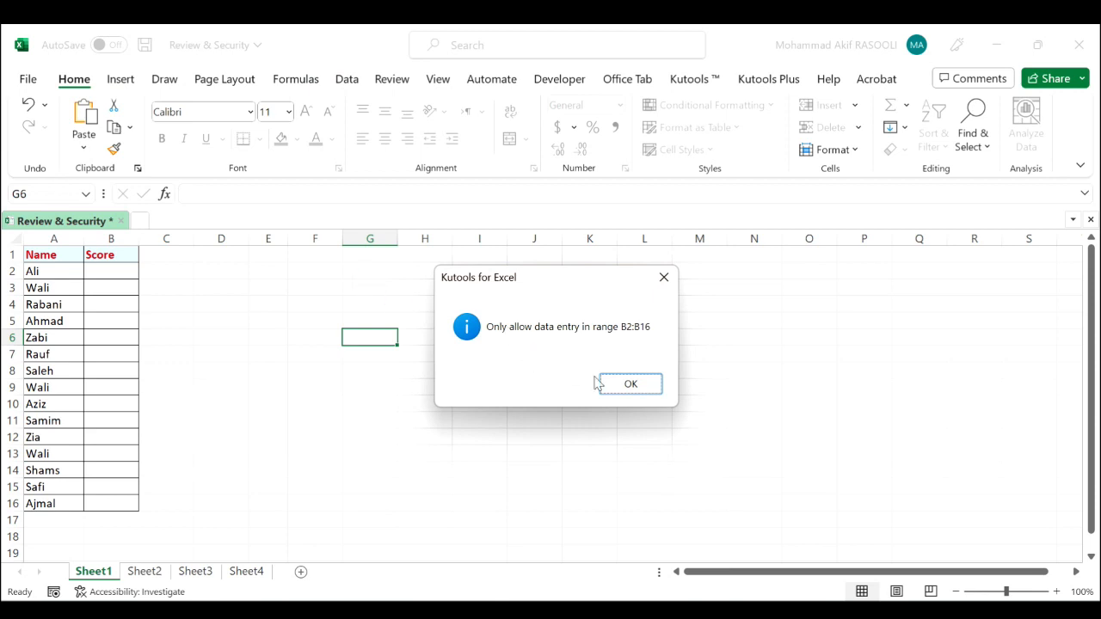
Dismiss the B2:B16 notice and the protected-sheet warning after an out-of-range edit attempt
click(630, 384)
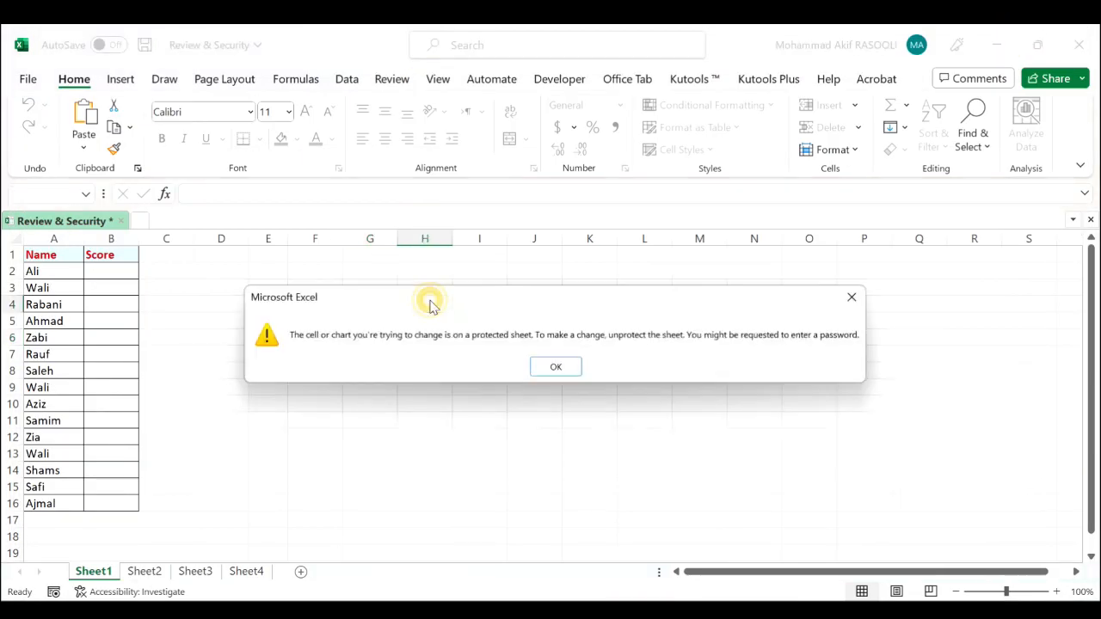
click(554, 366)
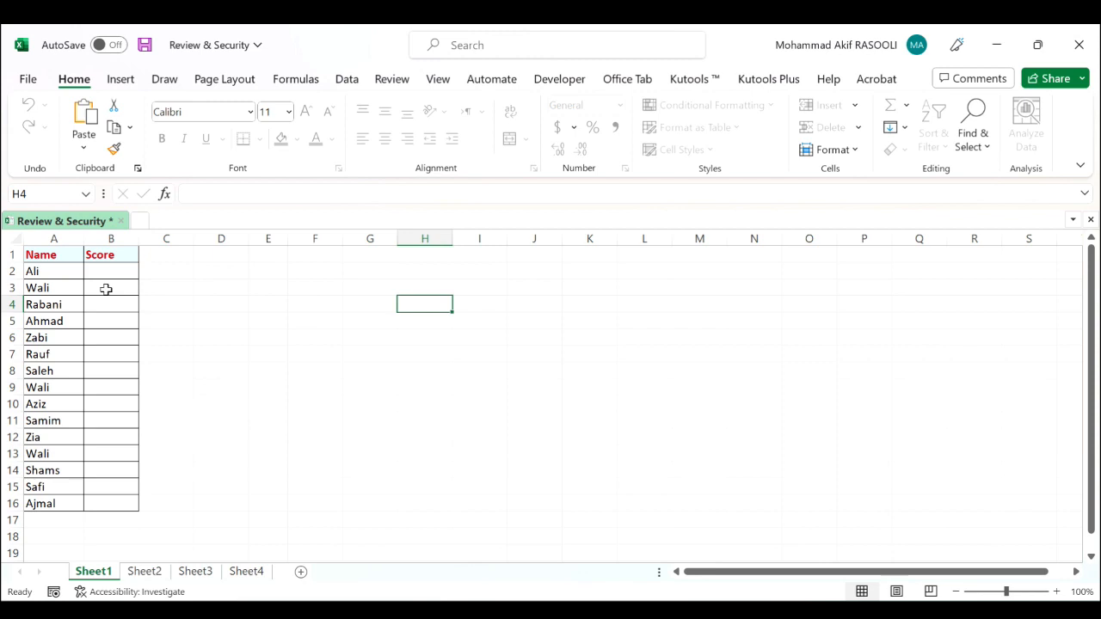
Enter score 589 in B3 and 764 in B13 for the Wali rows
click(110, 287)
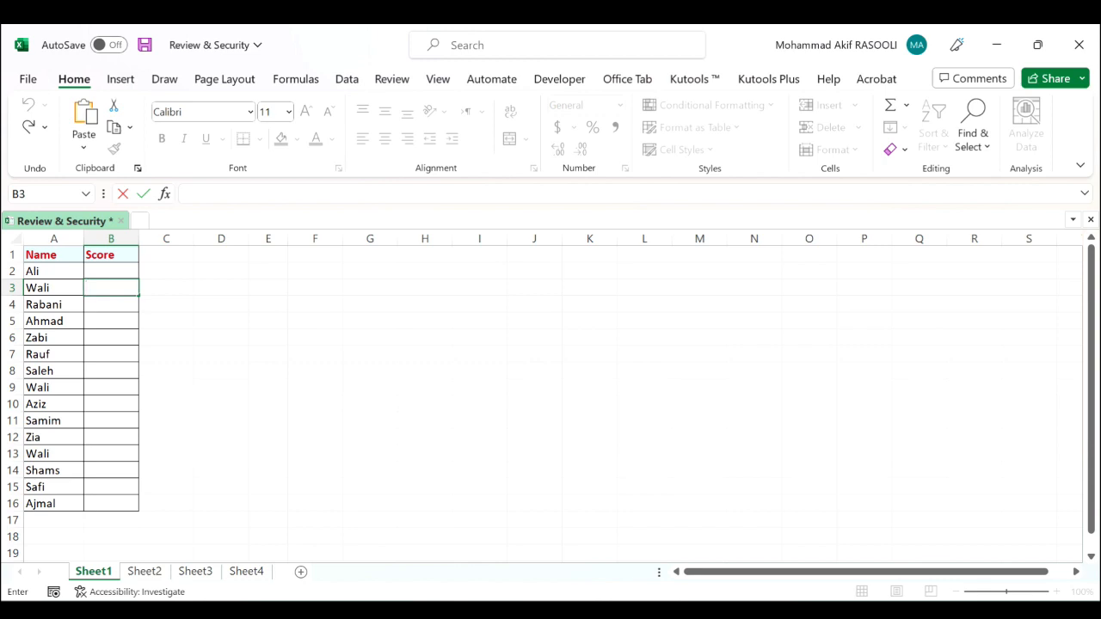
text(589)
click(110, 453)
text(7)
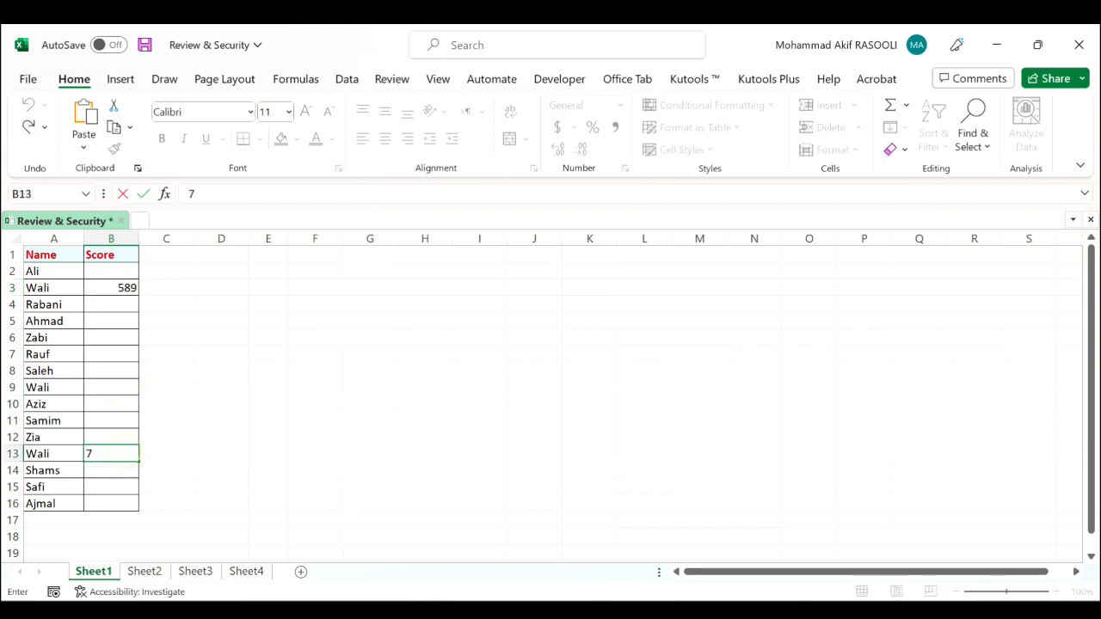
click(423, 437)
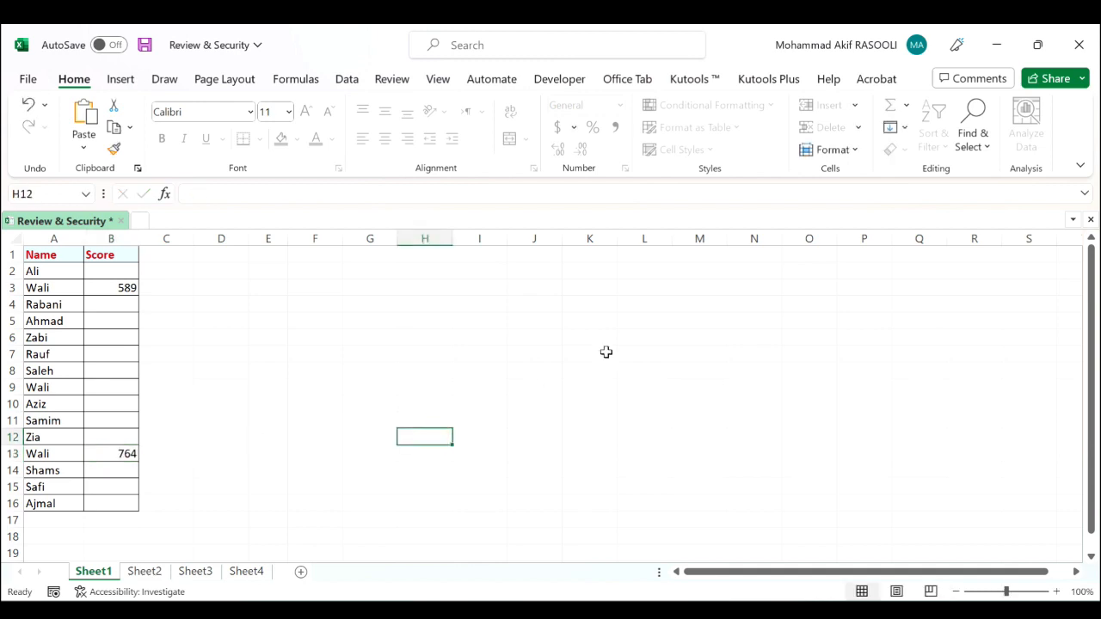